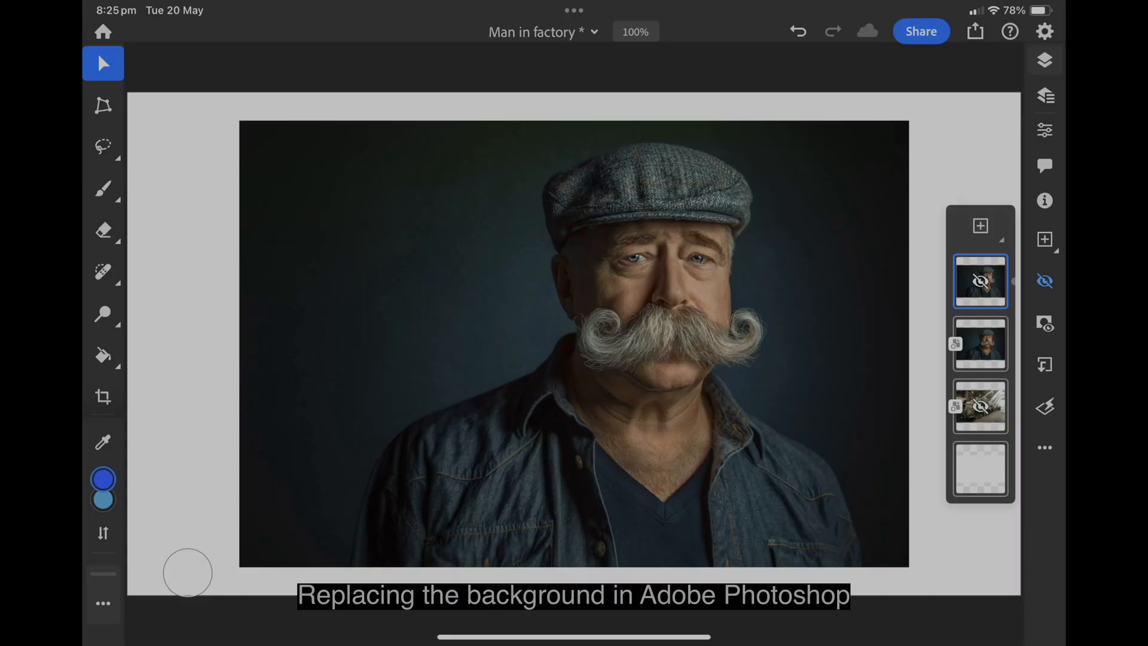
- Make the man's portrait layer active and show the Selection tools list with Select Subject
{"action": "left_click", "coordinate": [979, 344]}
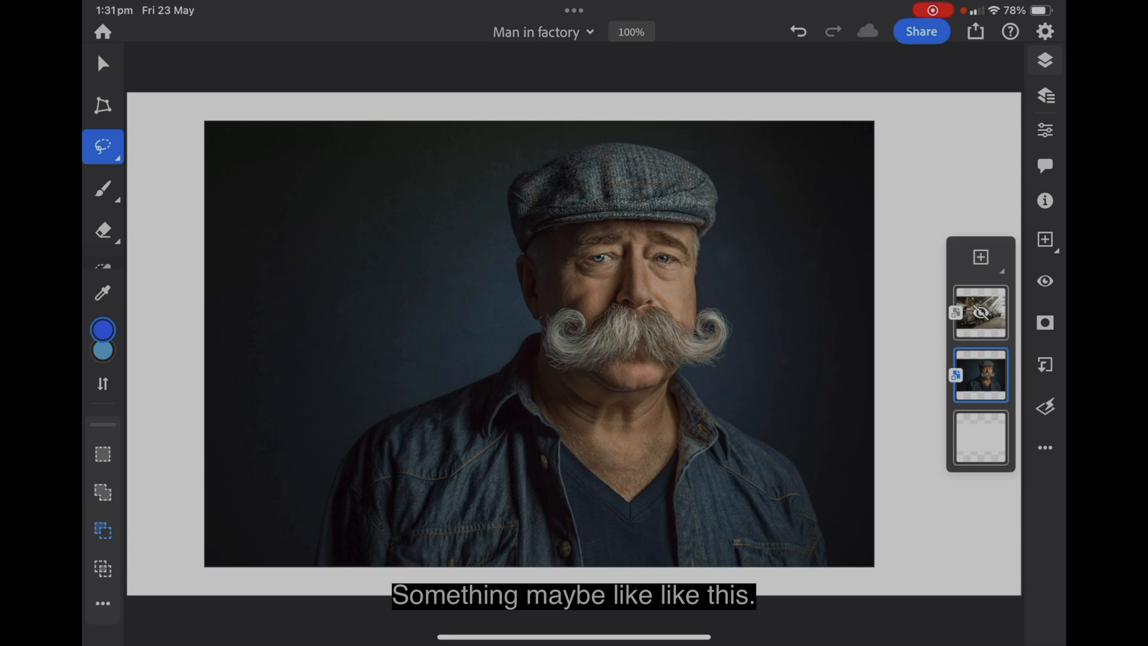
{"action": "left_click", "coordinate": [980, 312]}
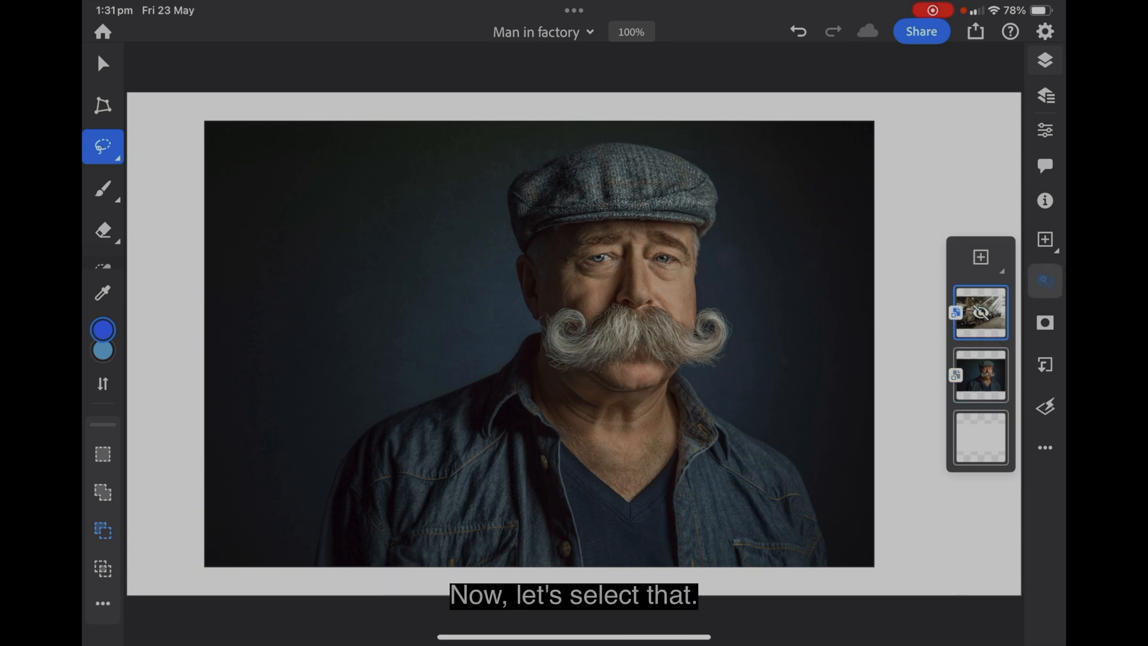
{"action": "left_click", "coordinate": [981, 312]}
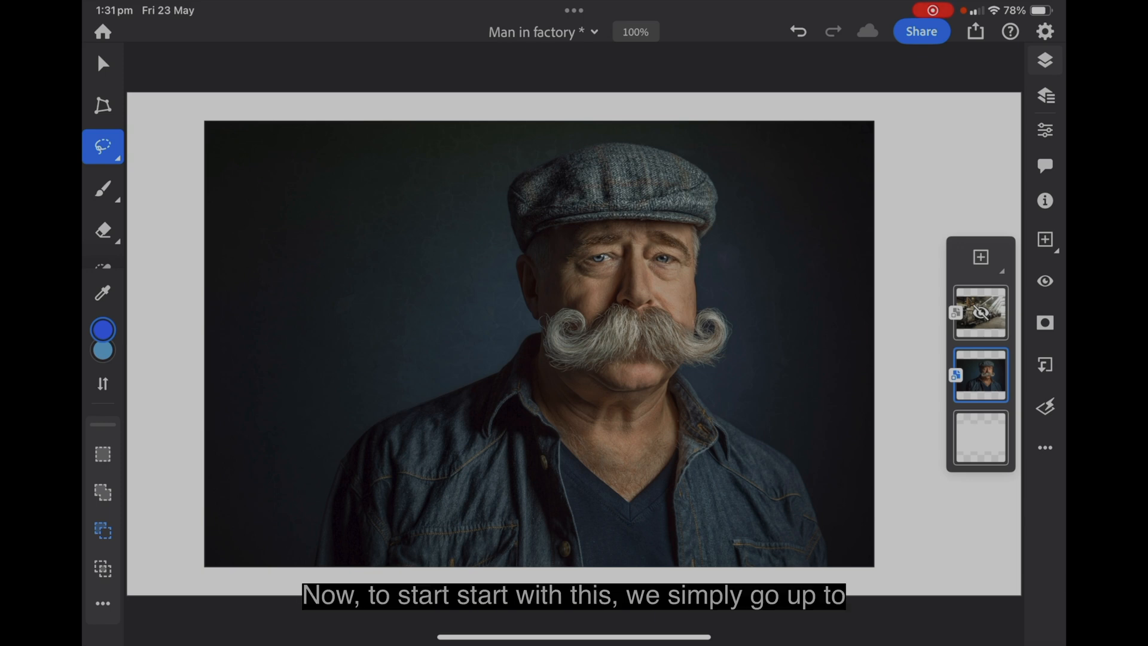
{"action": "left_click", "coordinate": [103, 145]}
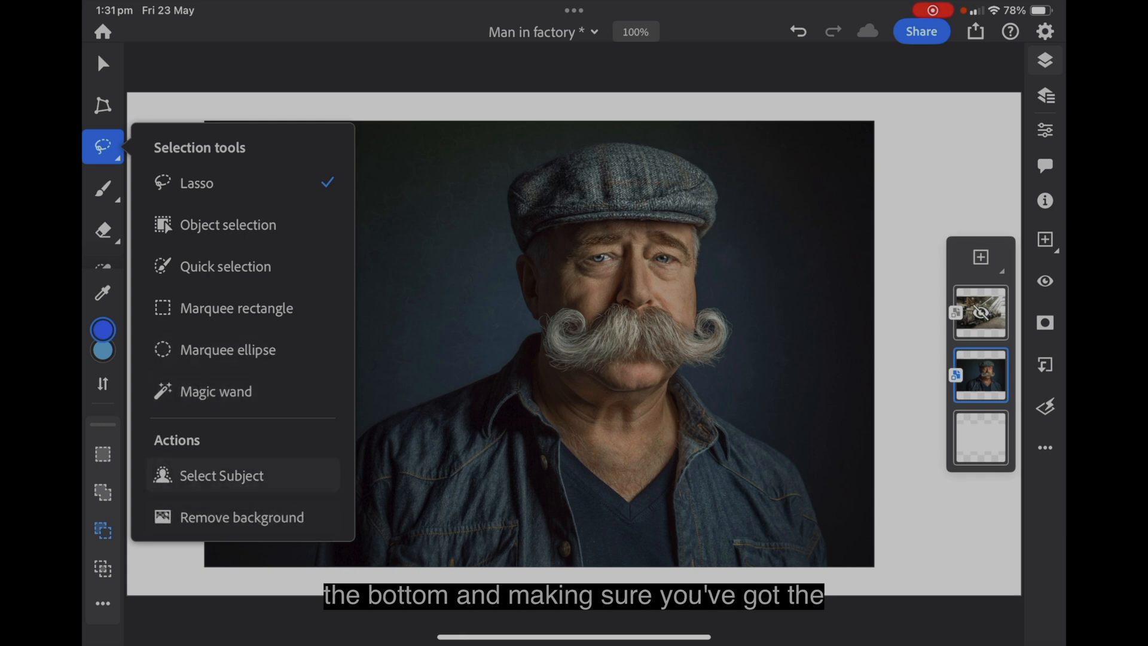
{"action": "mouse_move", "coordinate": [241, 517]}
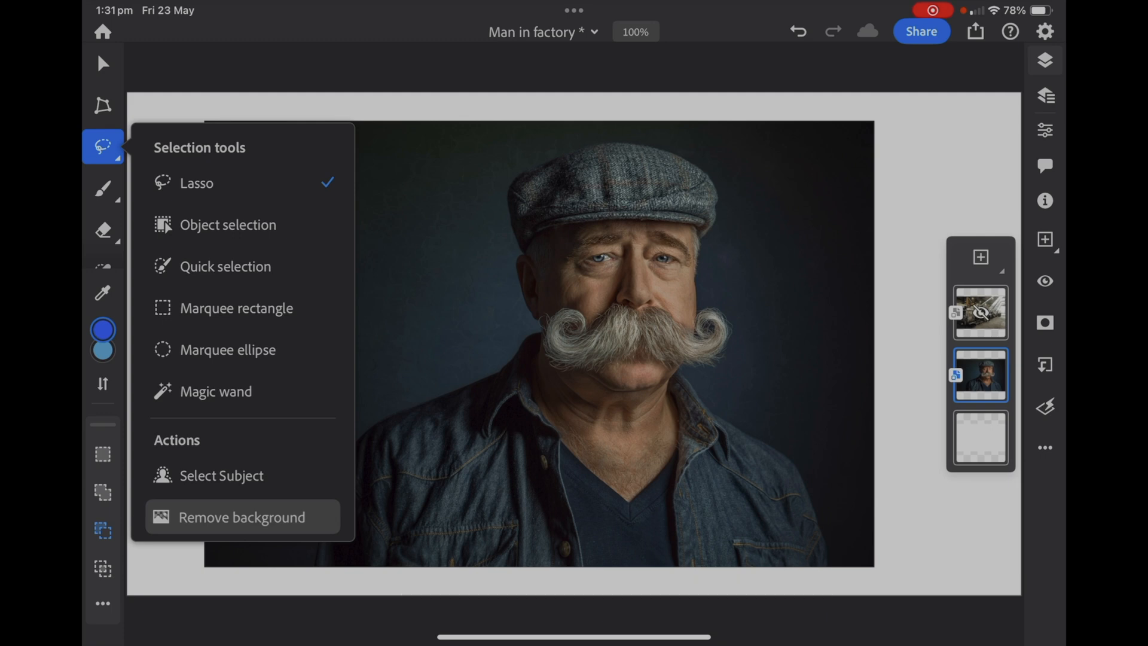
- Remove the portrait's dark background and show the factory photo behind the man
{"action": "left_click", "coordinate": [241, 516]}
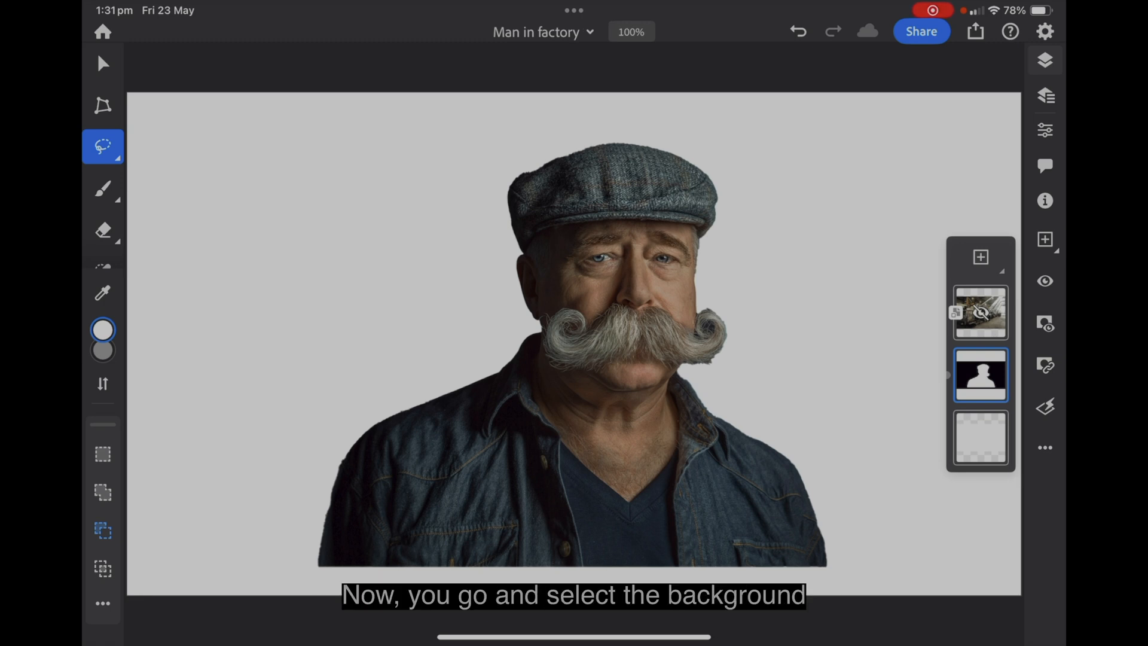
{"action": "left_click", "coordinate": [980, 313]}
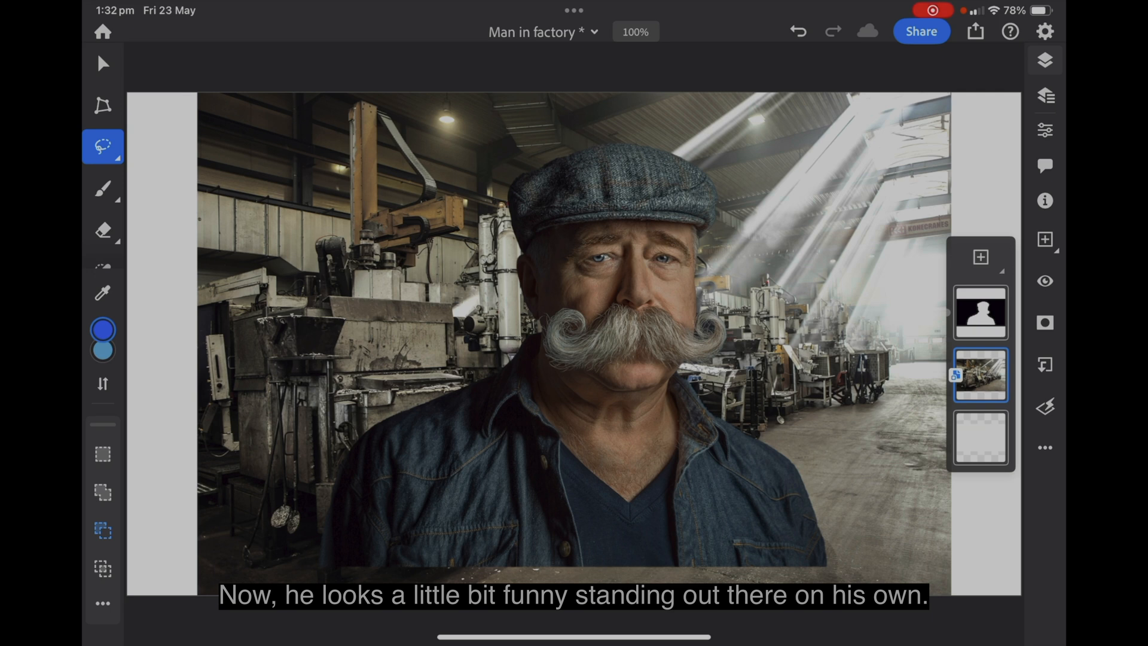
- With the Move tool, enlarge and shift the man right, and reposition the factory backdrop
{"action": "left_click", "coordinate": [103, 63]}
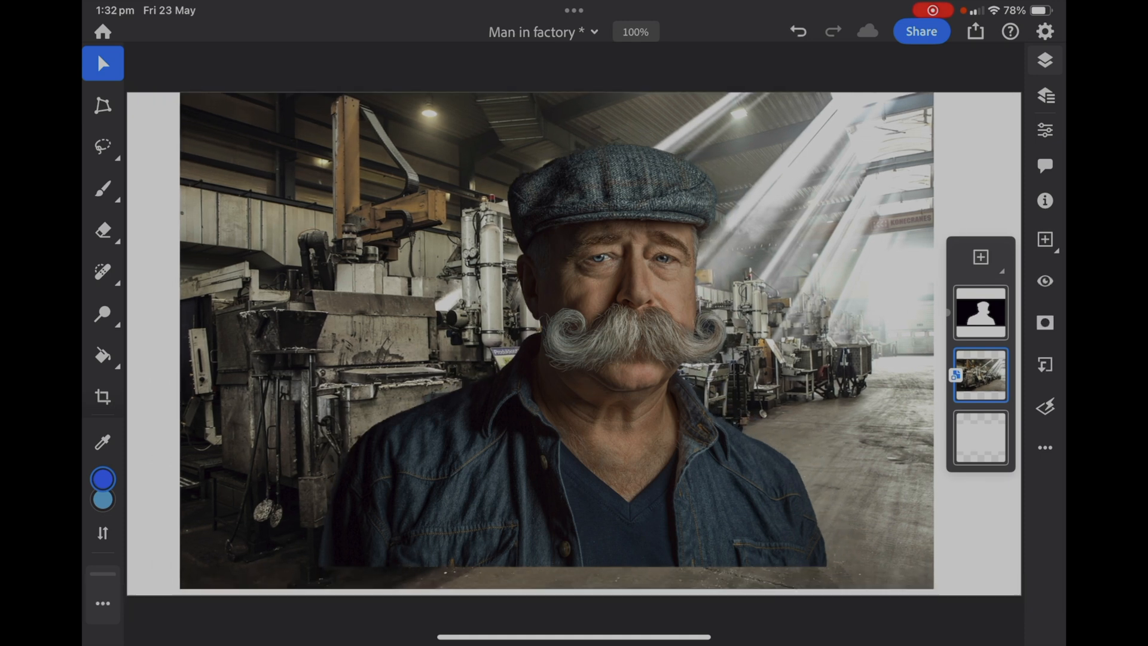
{"action": "left_click", "coordinate": [979, 311]}
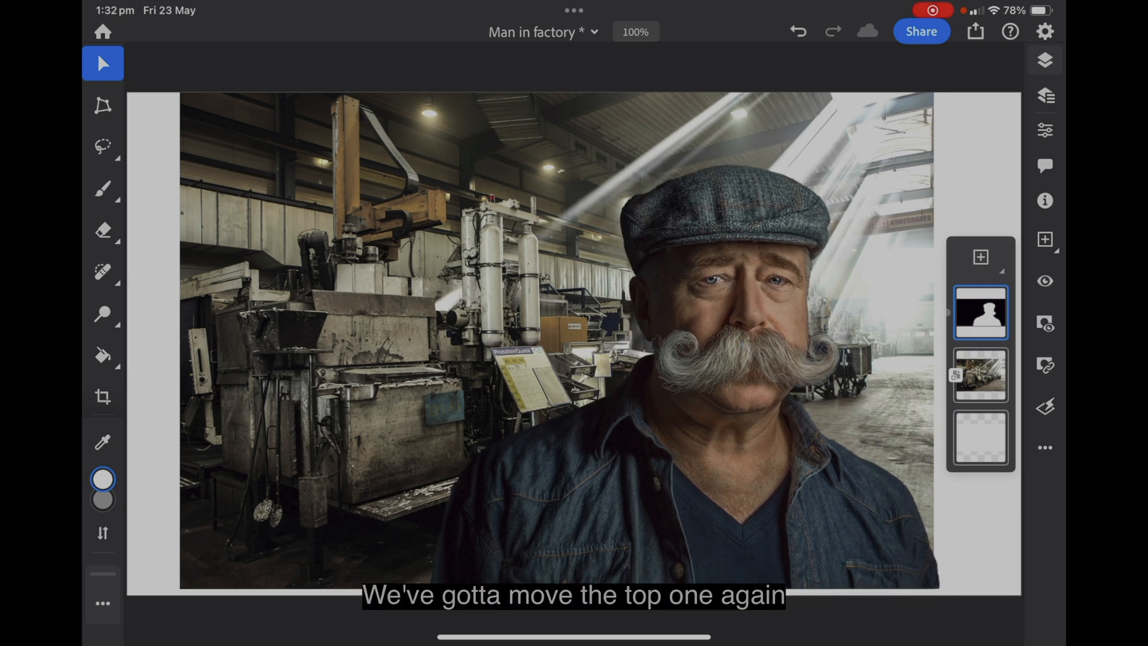
{"action": "left_click", "coordinate": [979, 375]}
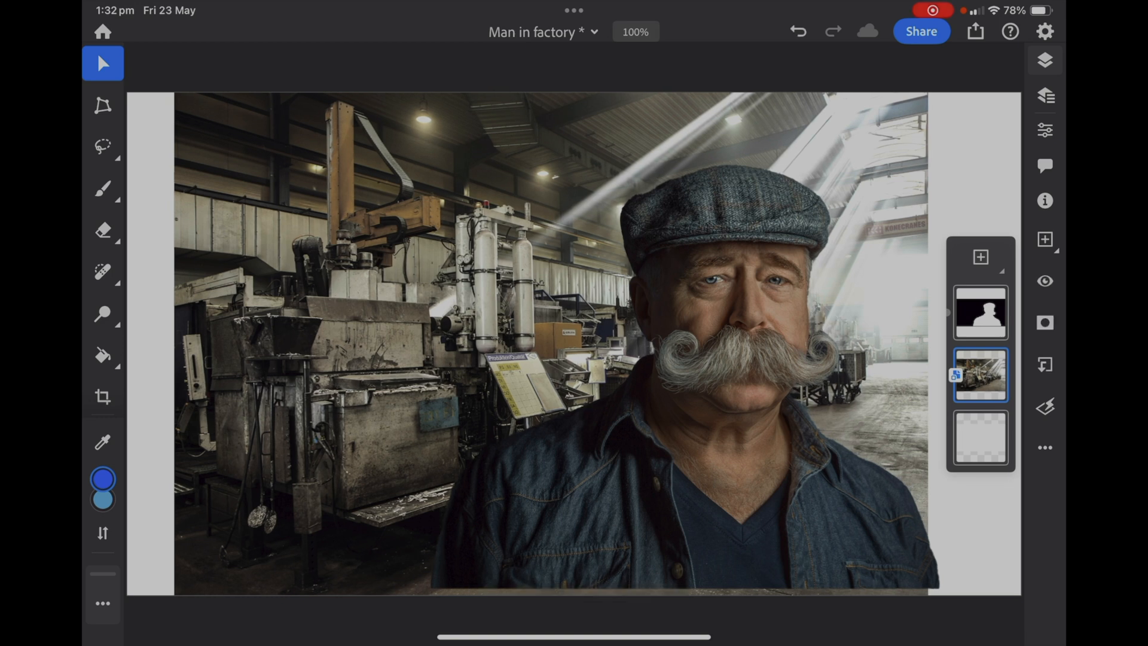
{"action": "left_click", "coordinate": [979, 375]}
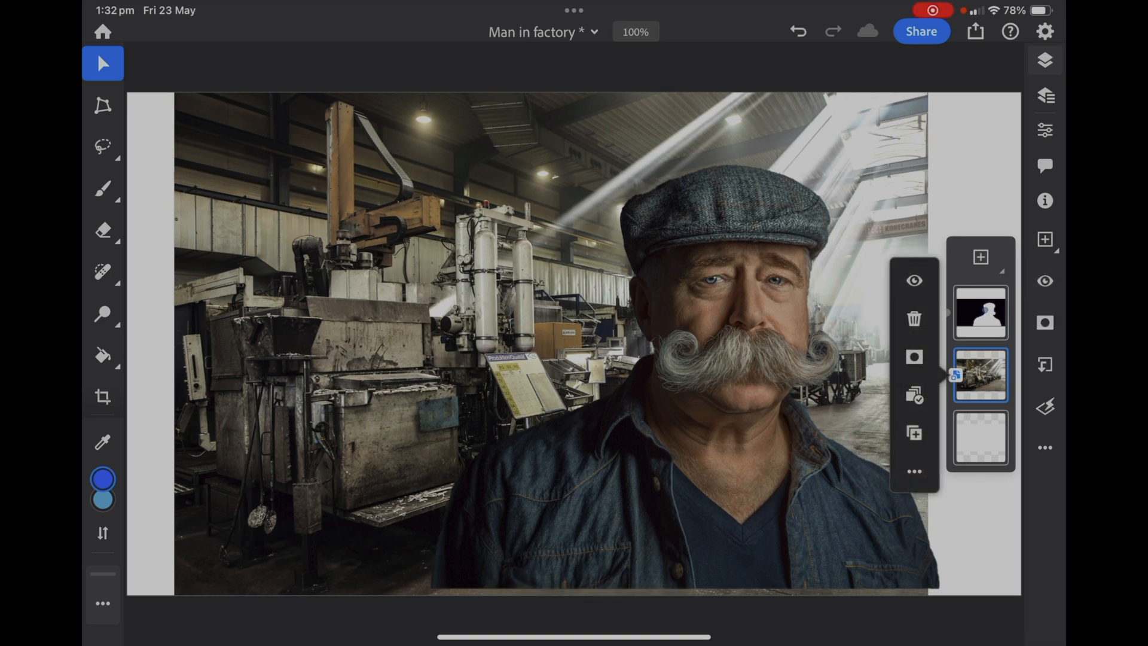
{"action": "left_click", "coordinate": [979, 312]}
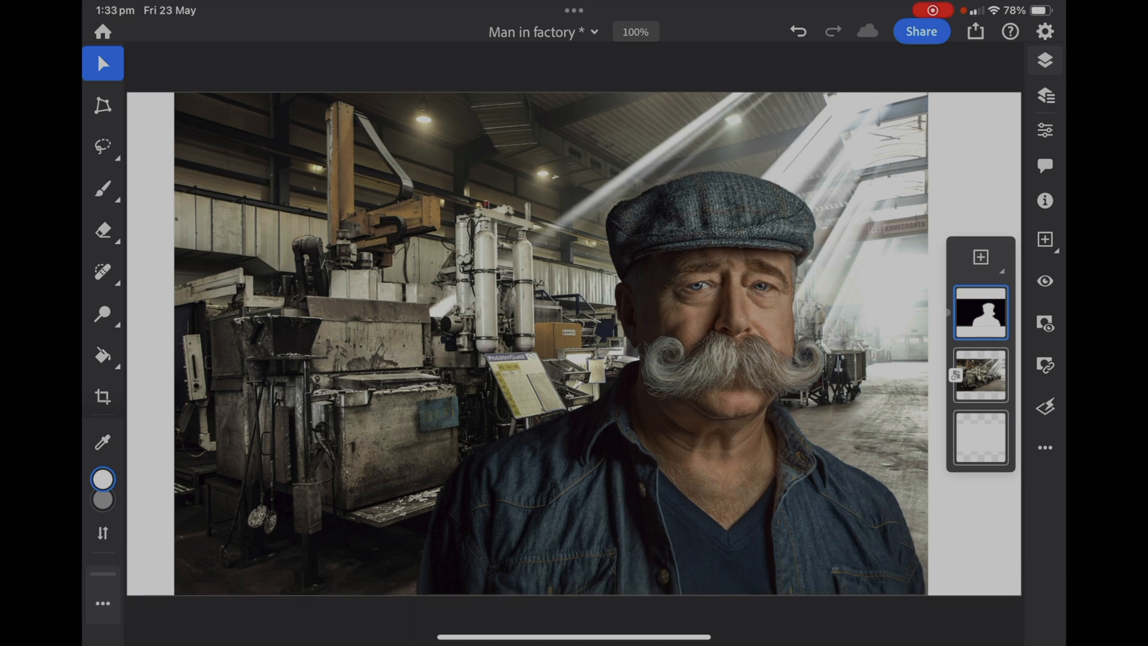
{"action": "left_click", "coordinate": [980, 375]}
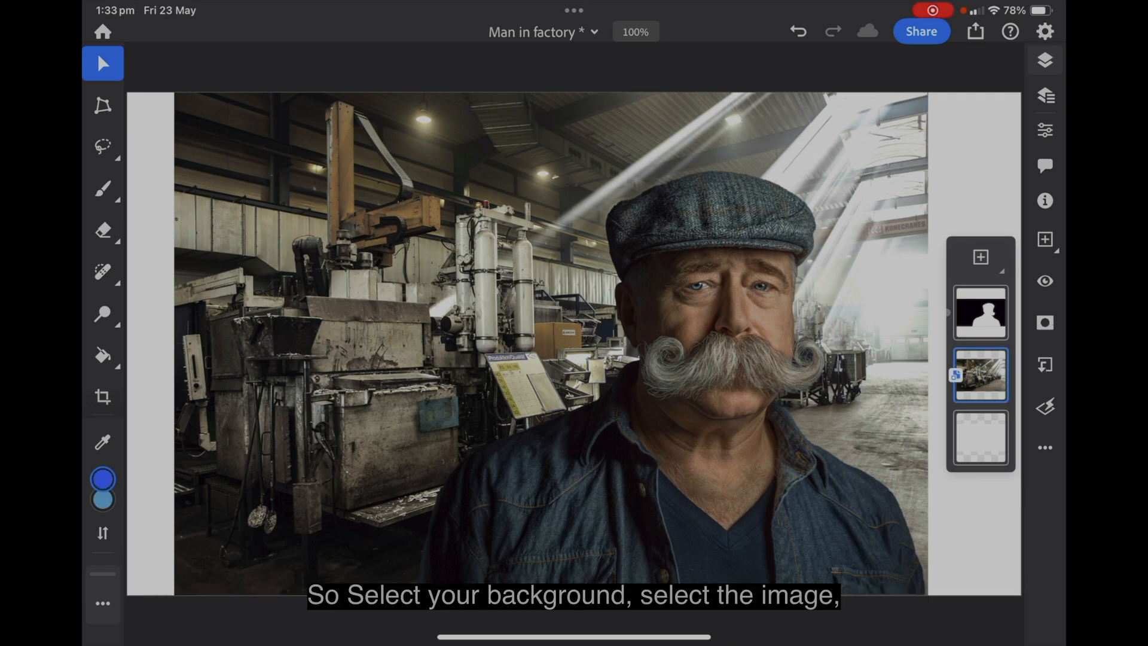
{"action": "left_click", "coordinate": [980, 312]}
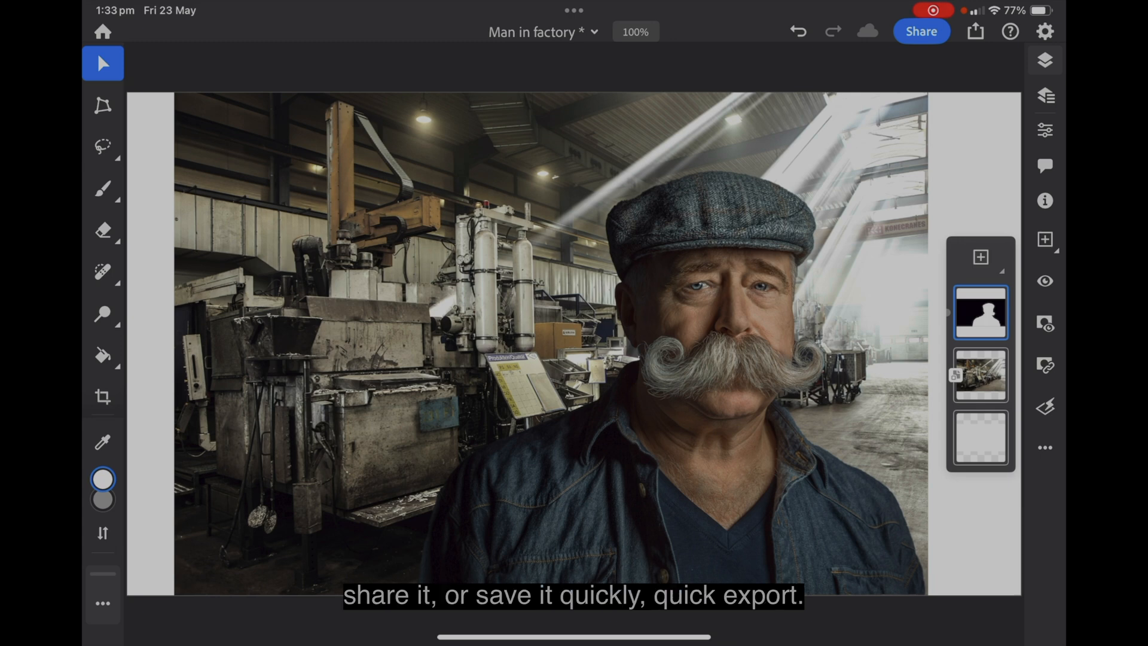
{"action": "left_click", "coordinate": [975, 31]}
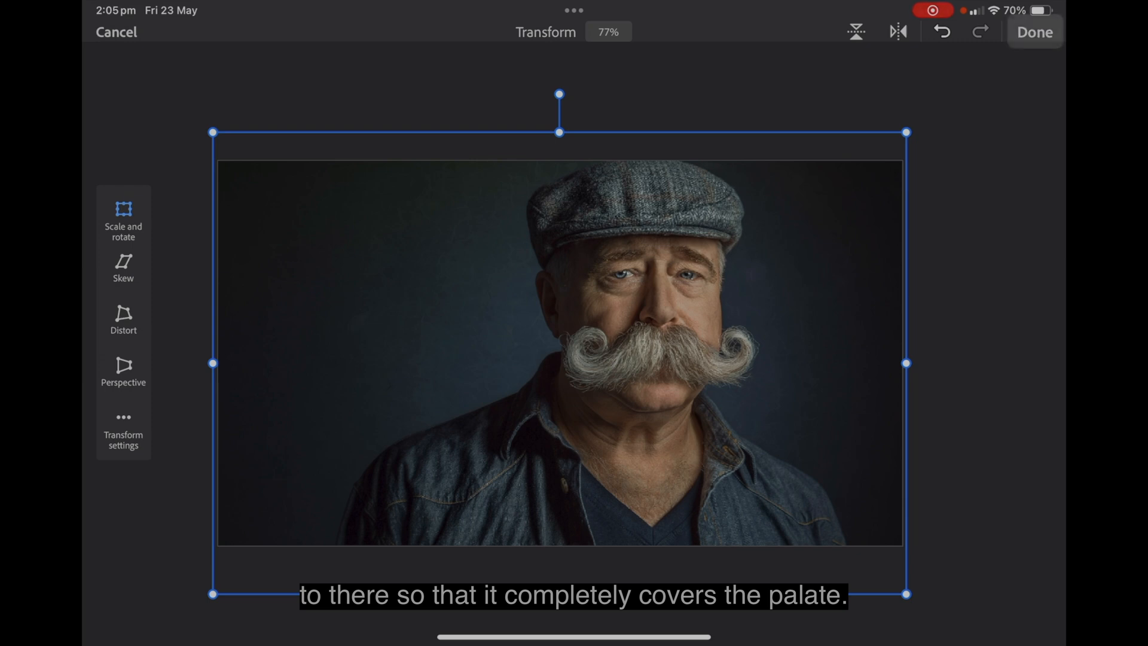
- Confirm the portrait's new size covering the canvas, then reopen Transform on it
{"action": "left_click", "coordinate": [1034, 32]}
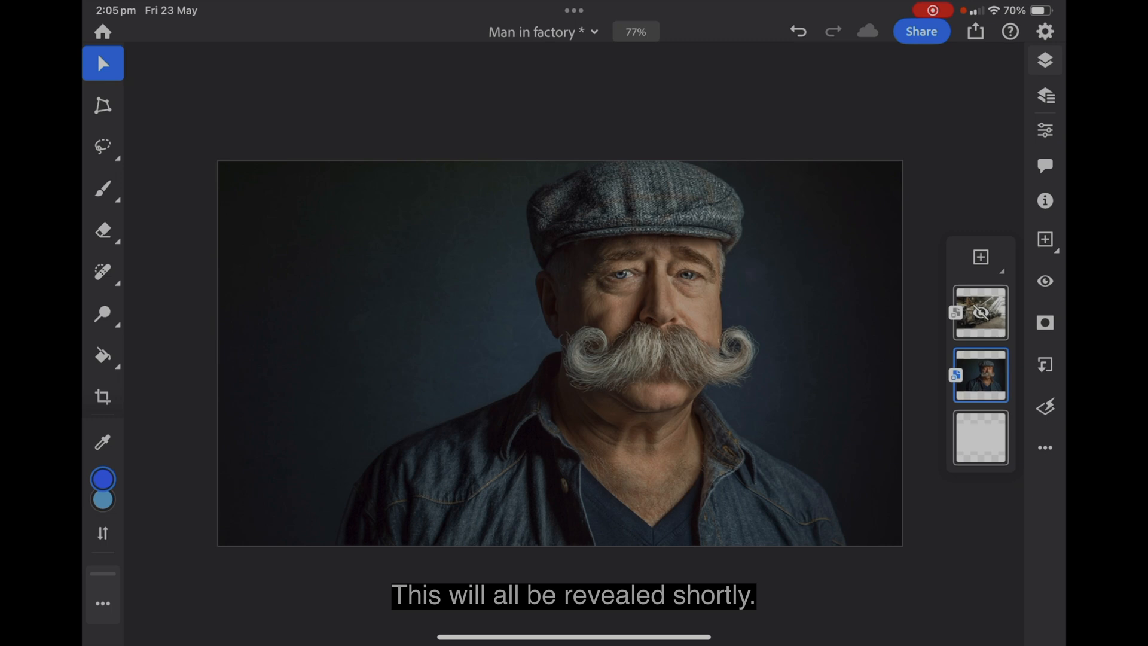
{"action": "left_click", "coordinate": [102, 104]}
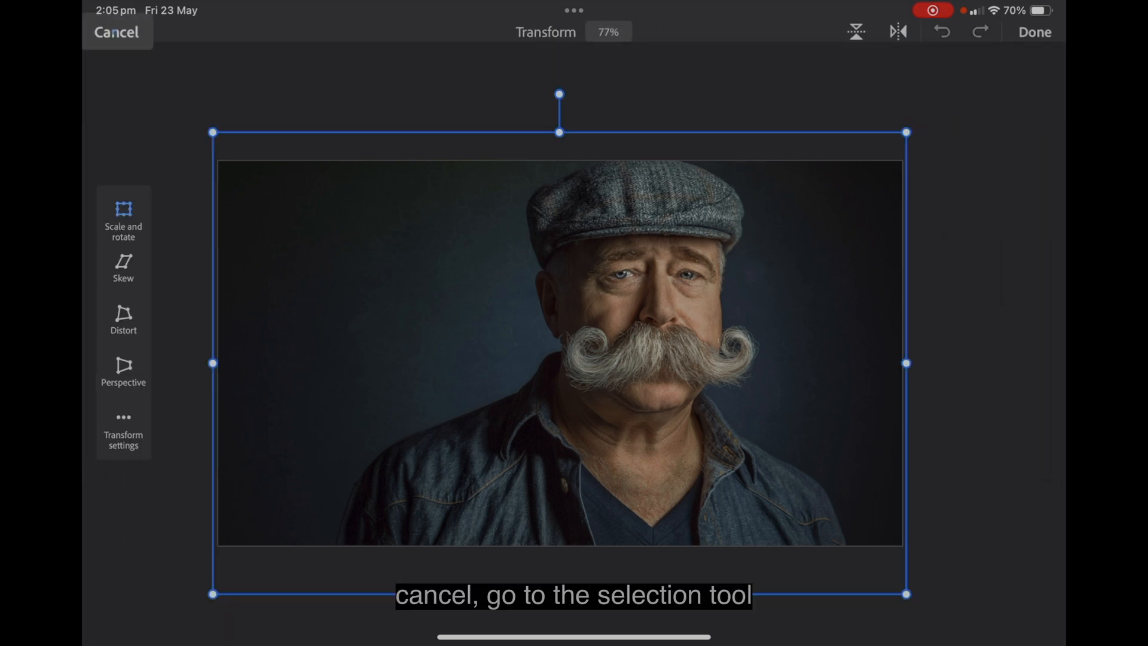
- Cancel the pending resize and use Select Subject to select the man
{"action": "left_click", "coordinate": [115, 32]}
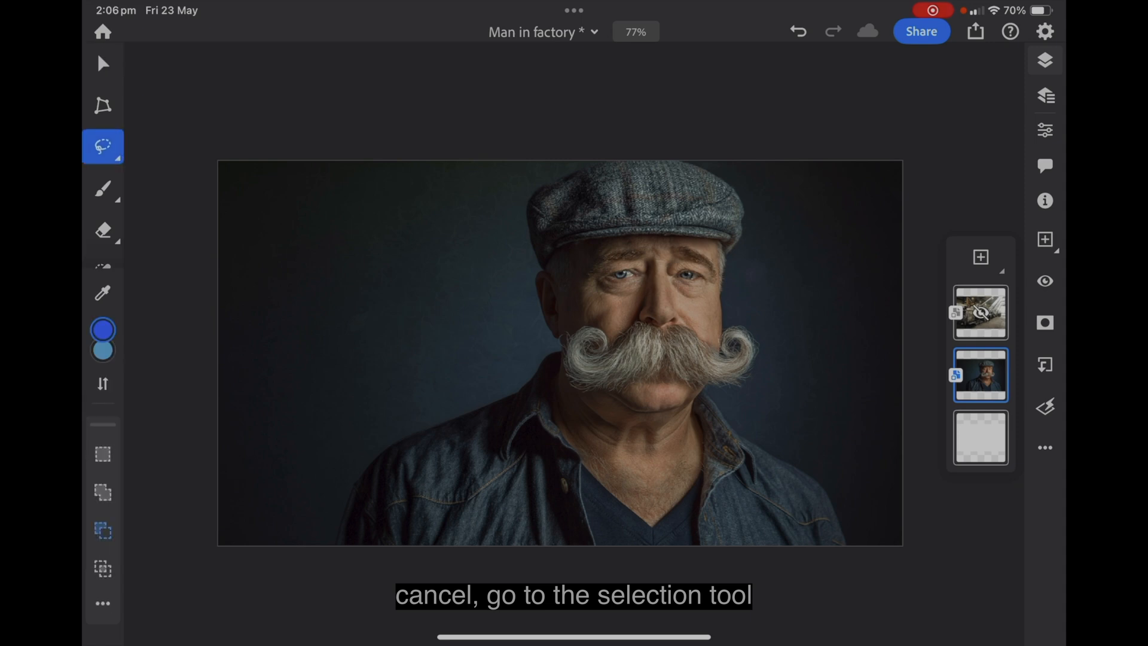
{"action": "left_click", "coordinate": [102, 146]}
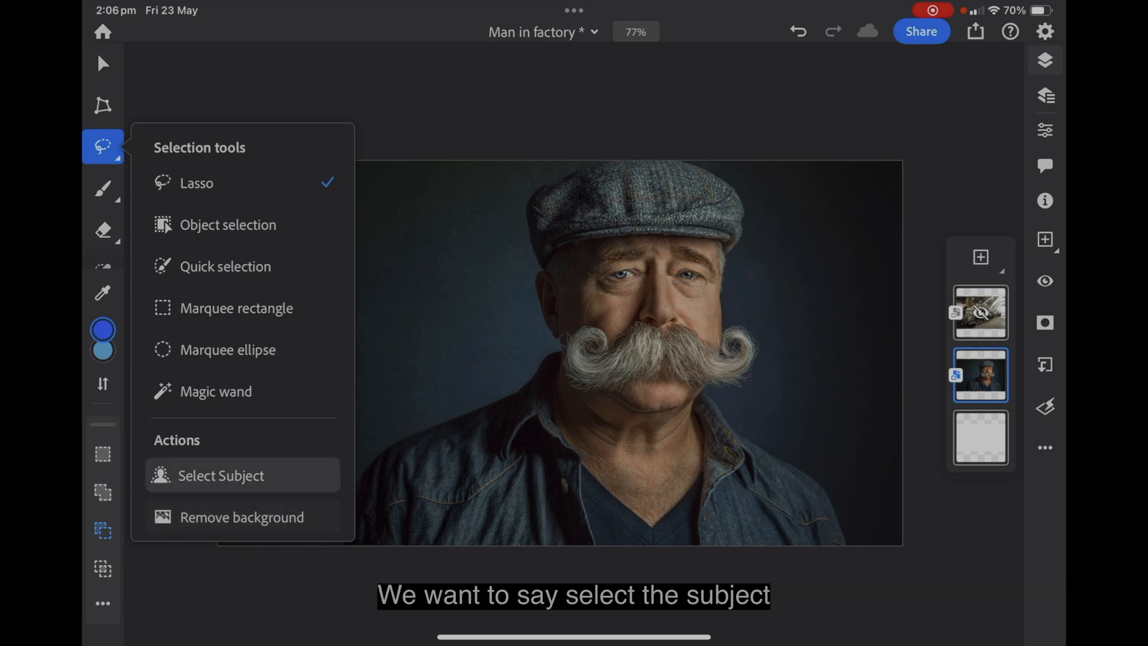
{"action": "left_click", "coordinate": [221, 475]}
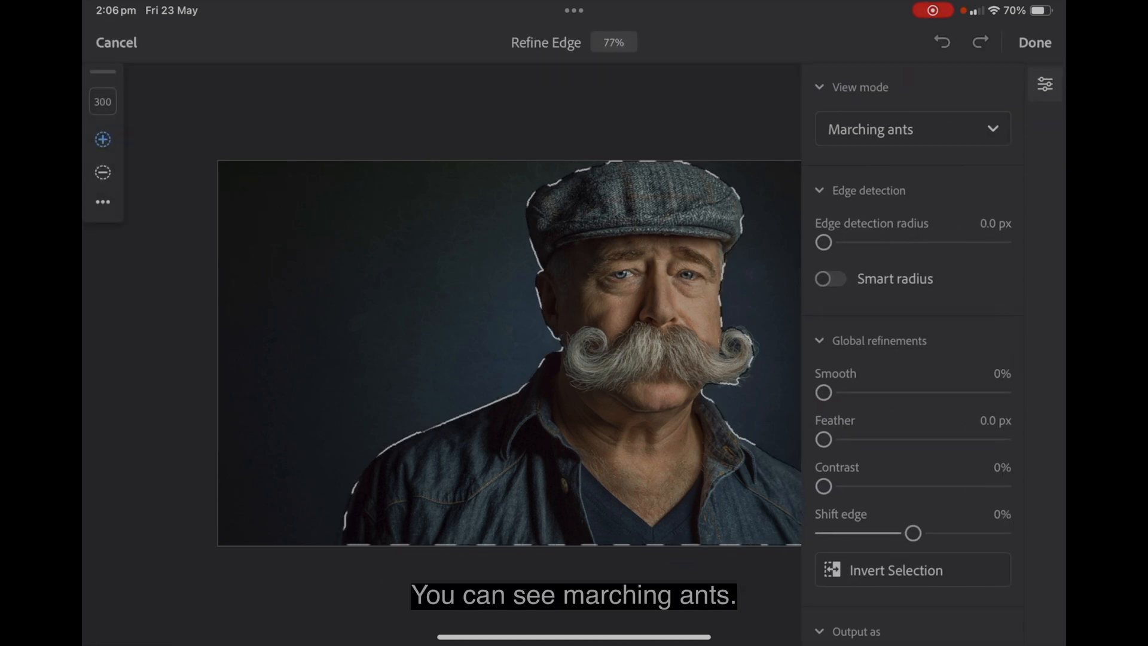
- Output the refined selection of the man as a New layer and apply it
{"action": "scroll", "scroll_direction": "down", "scroll_amount": 3}
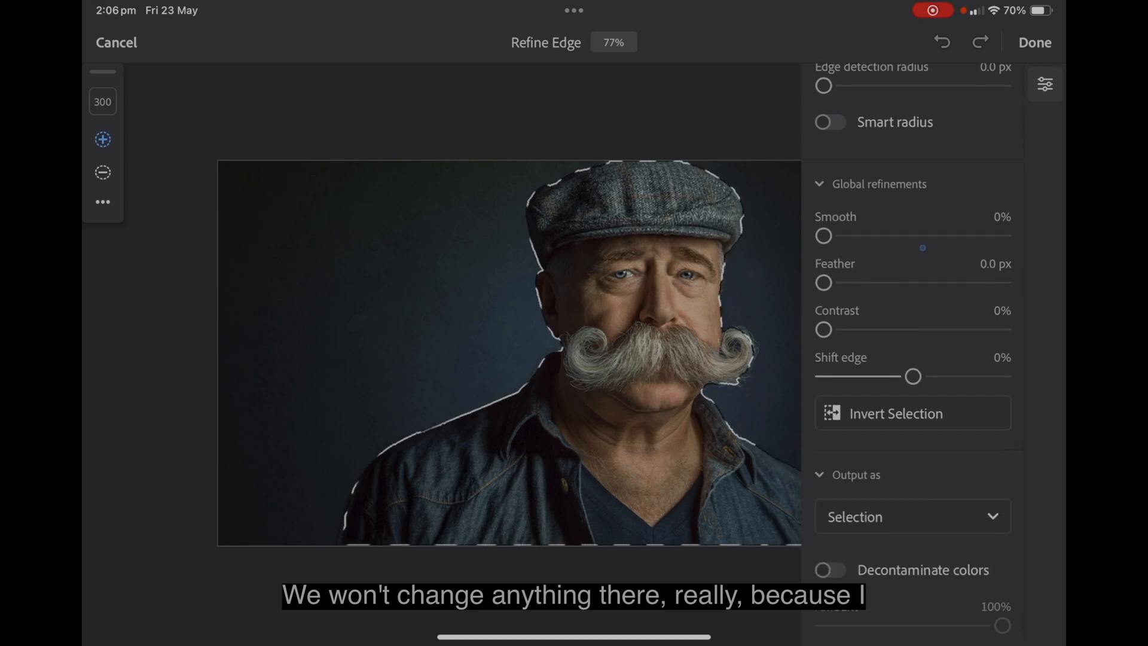
{"action": "scroll", "scroll_direction": "down", "scroll_amount": 3}
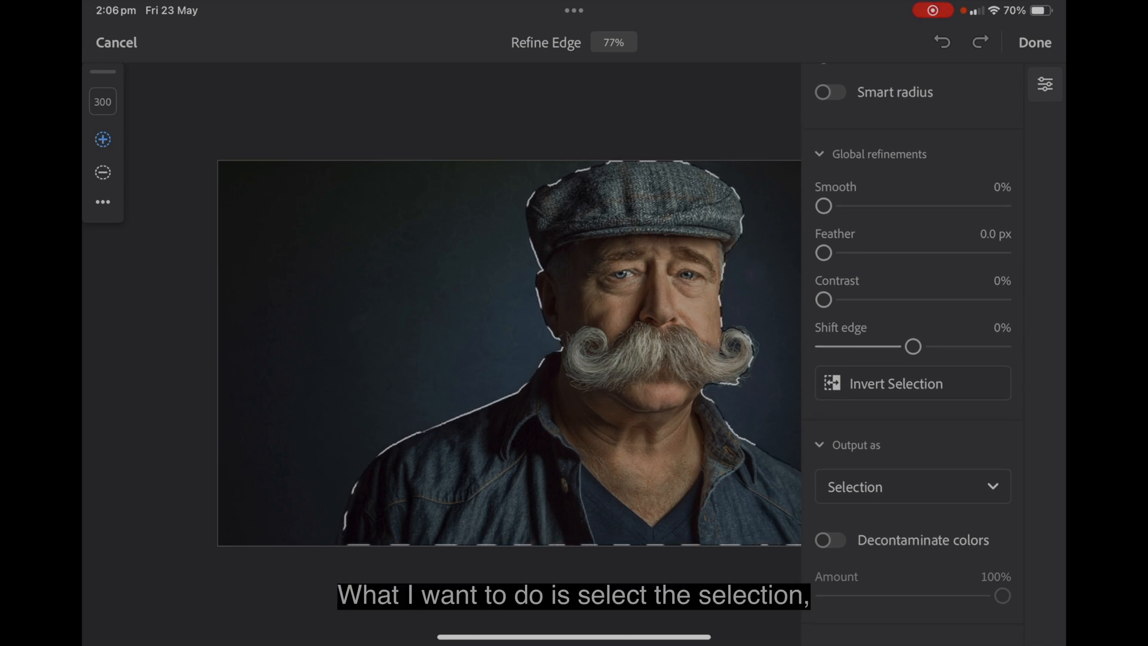
{"action": "left_click", "coordinate": [912, 486]}
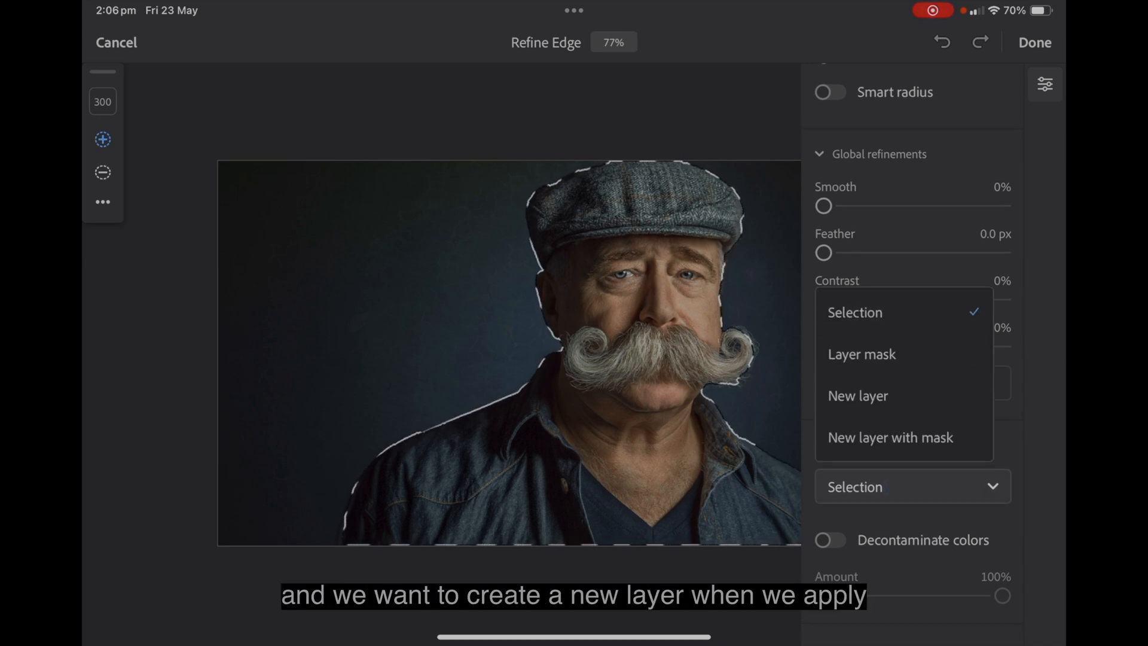
{"action": "left_click", "coordinate": [858, 395]}
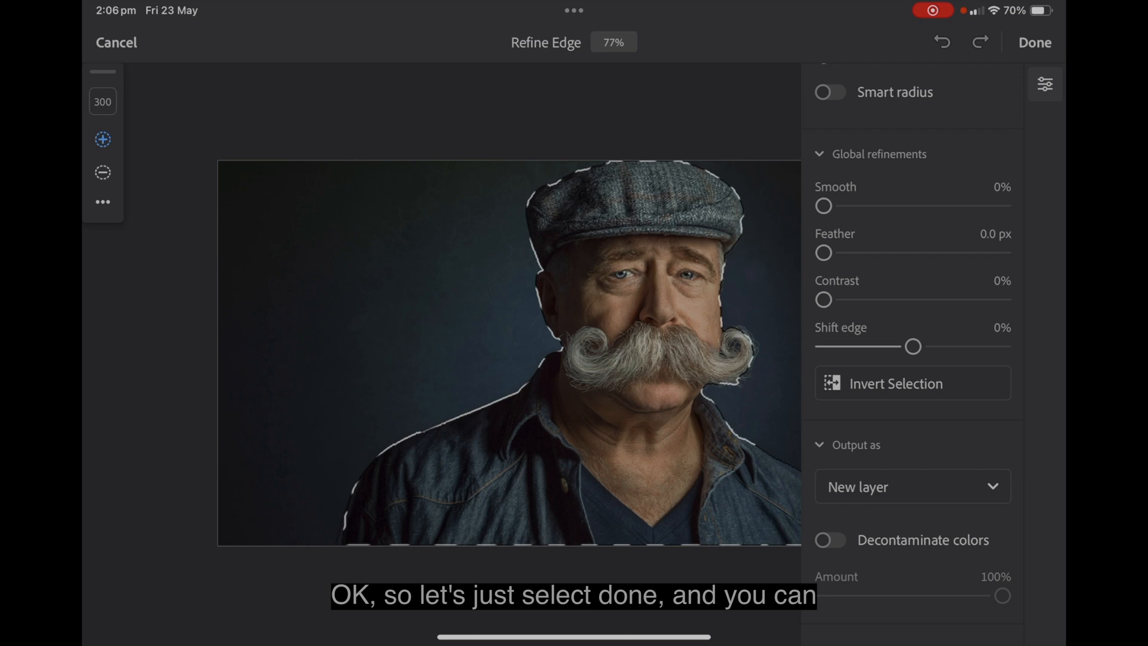
{"action": "left_click", "coordinate": [1034, 42]}
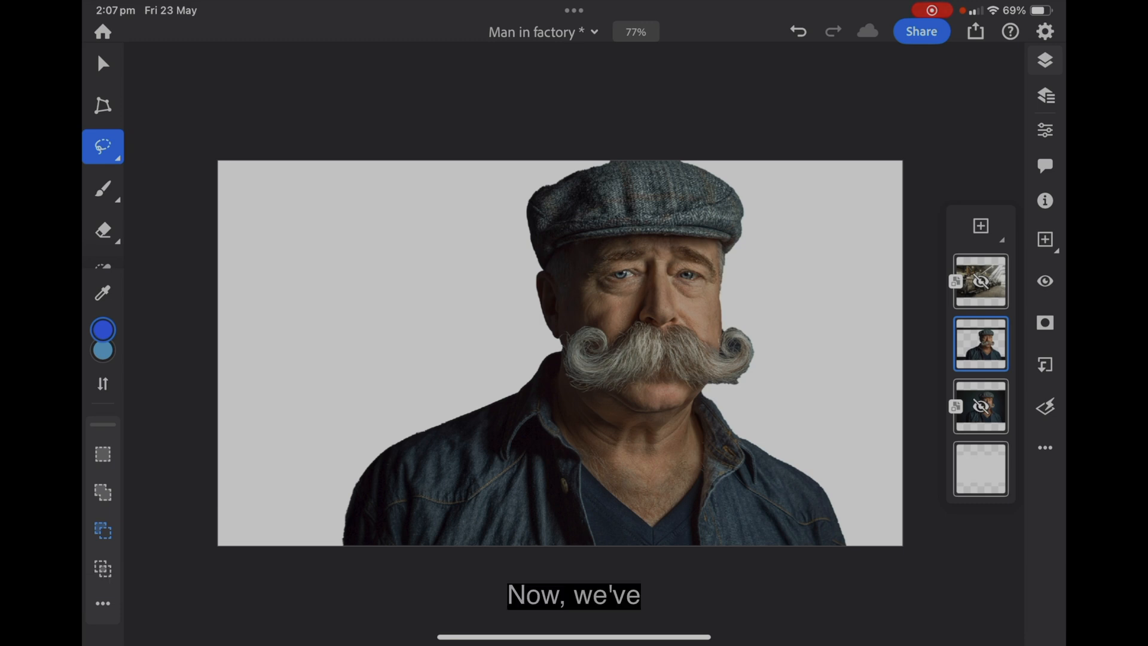
- Select the factory image layer and start transforming it
{"action": "left_click", "coordinate": [980, 281]}
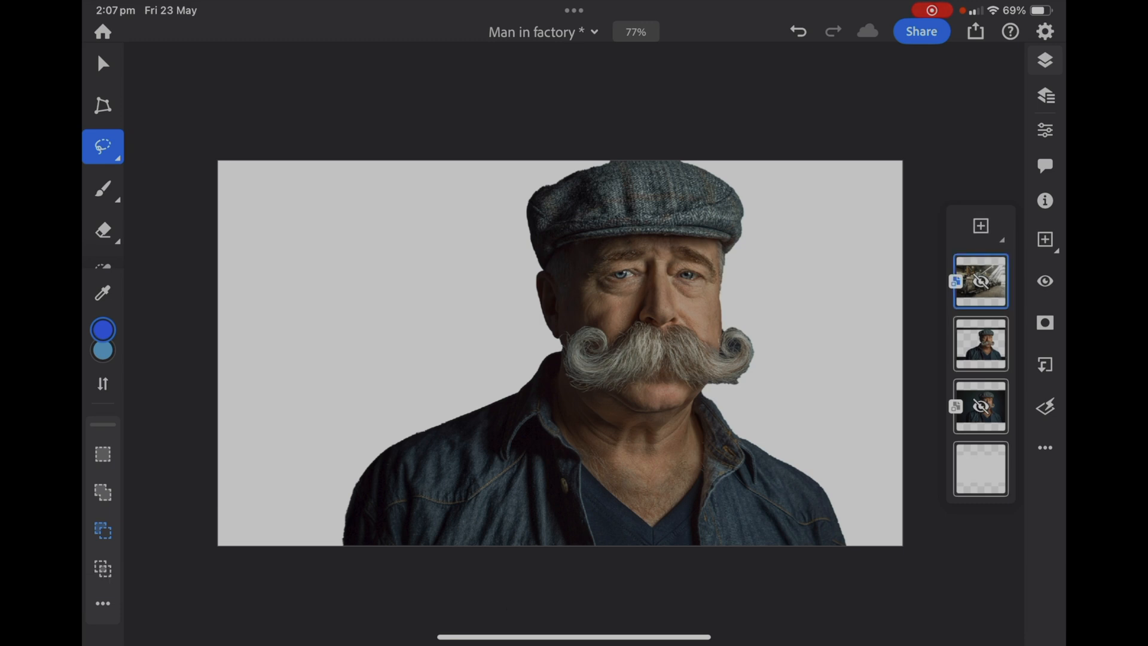
{"action": "left_click", "coordinate": [1045, 281]}
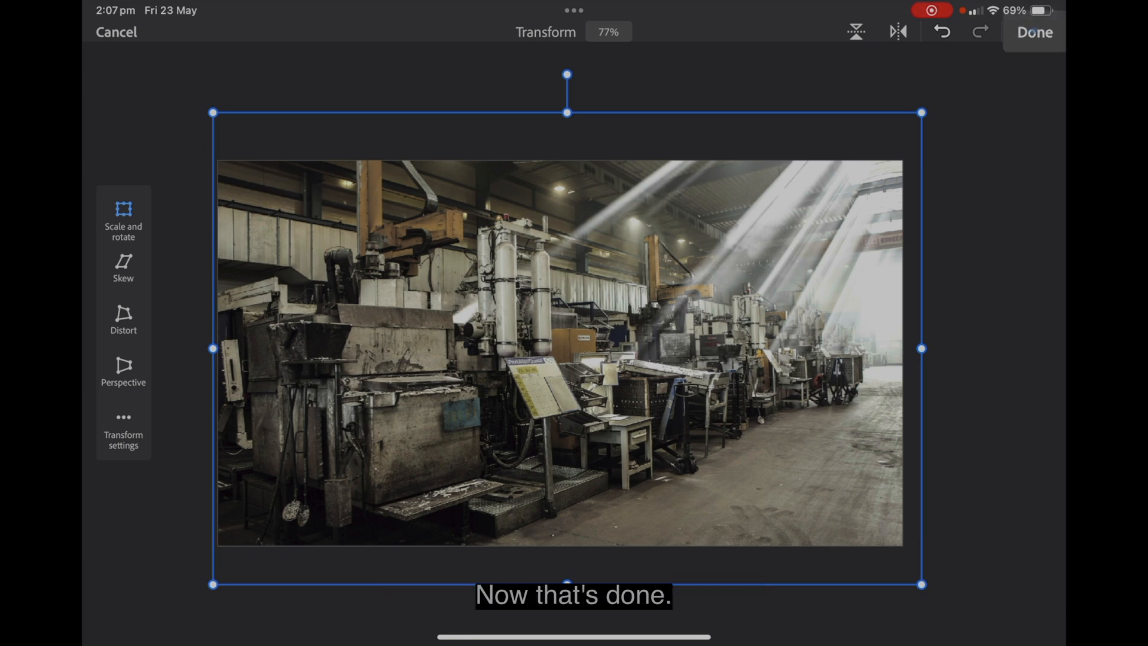
- Confirm the factory image's new size, then make the cut-out man's layer active with Move
{"action": "left_click", "coordinate": [1033, 32]}
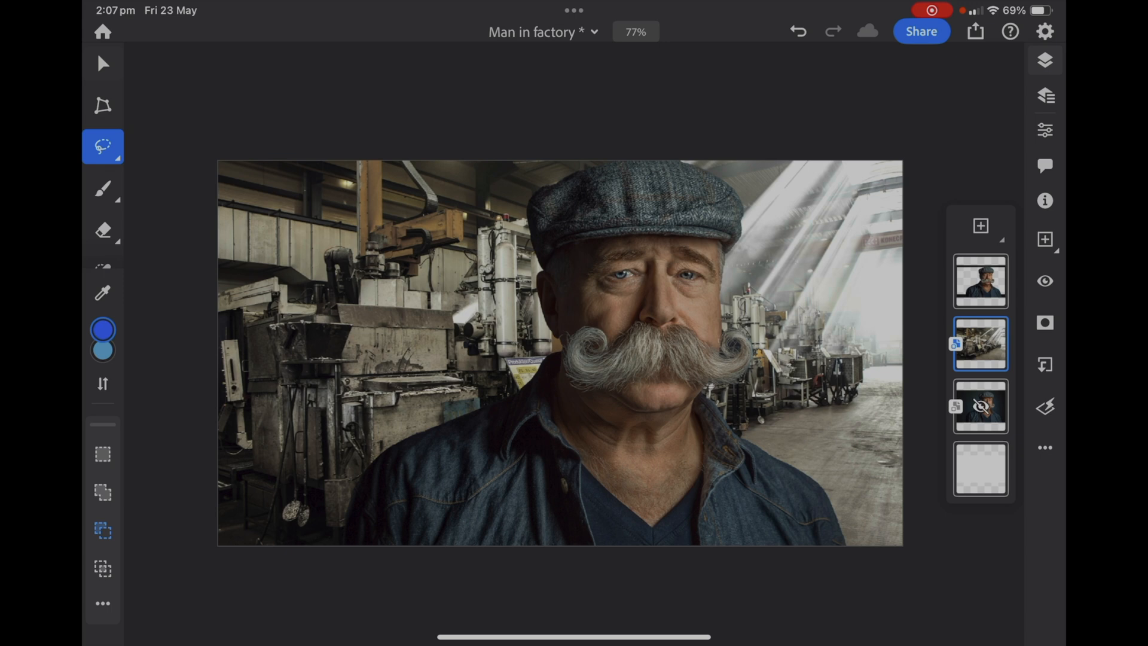
{"action": "left_click", "coordinate": [103, 63]}
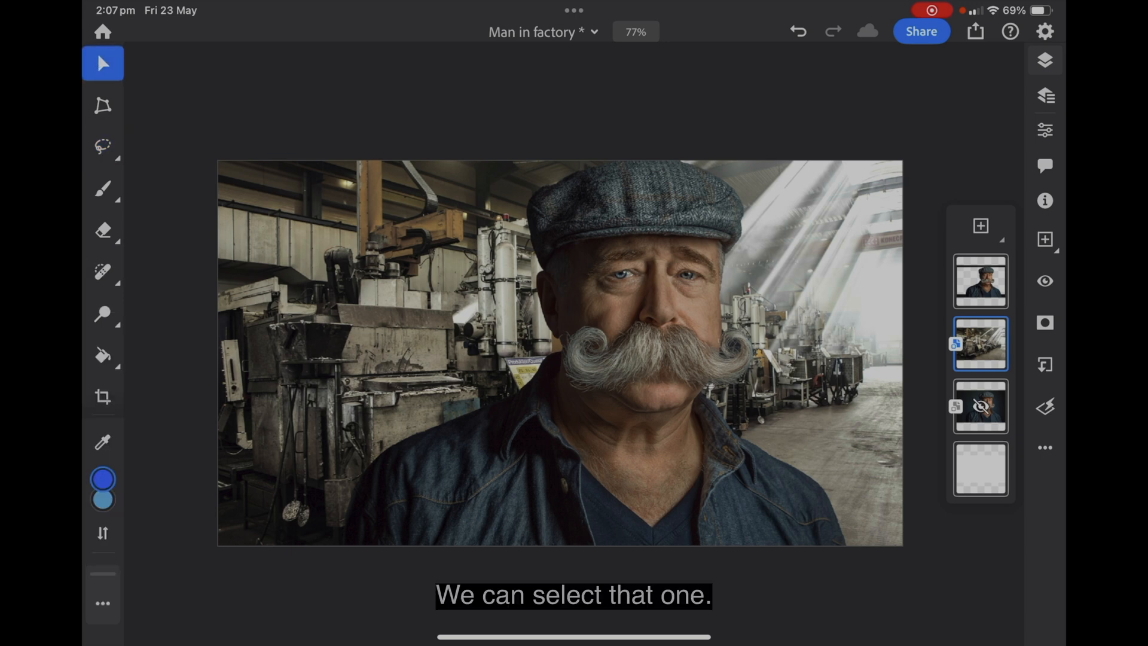
{"action": "left_click", "coordinate": [979, 281]}
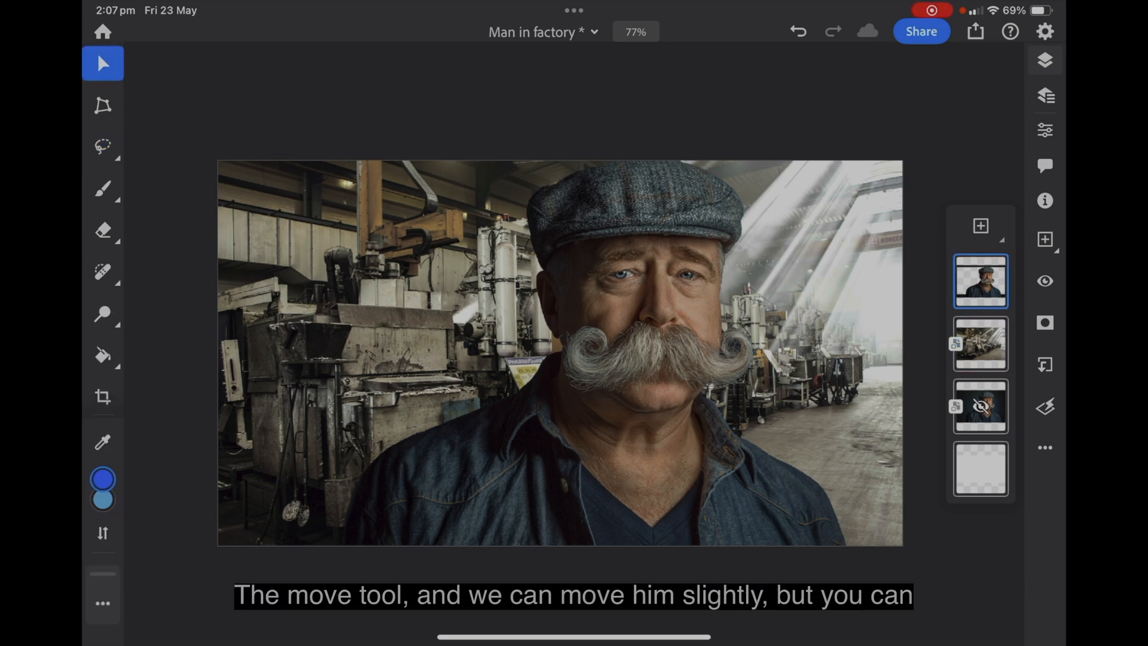